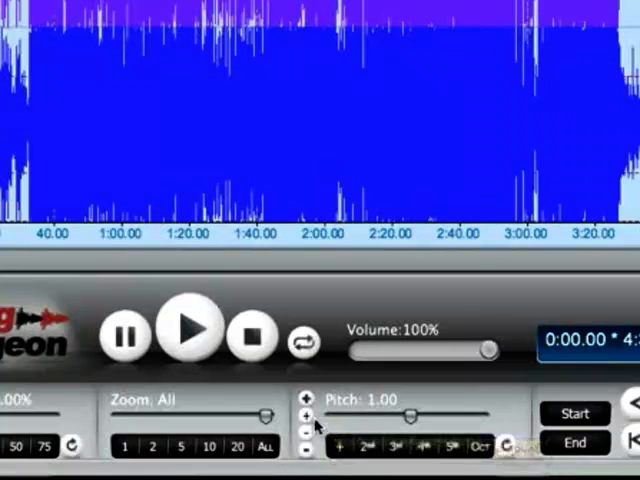
Raise the pitch one small step, from 1.00 to 1.01
left_click(305, 414)
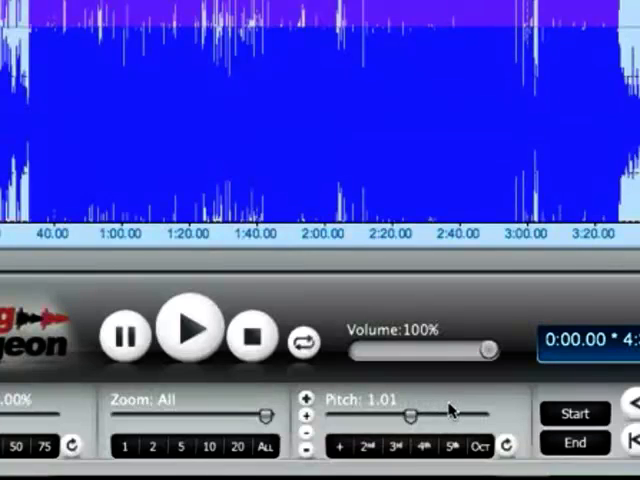
mouse_move(445, 408)
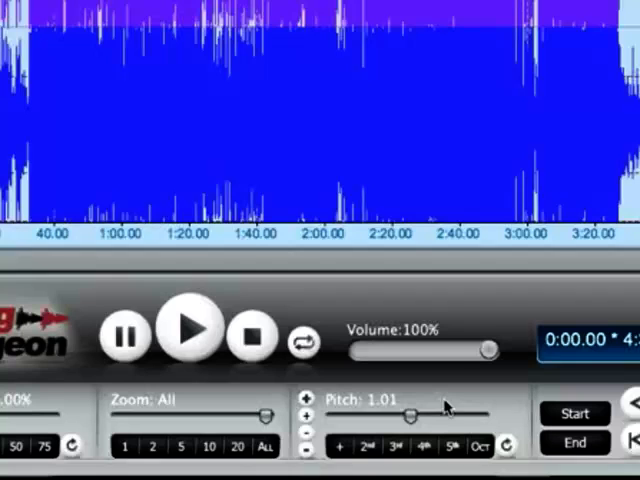
Try the 2nd, 3rd, 4th and 5th interval presets, ending on Oct at 12.00 semitones
left_click(365, 445)
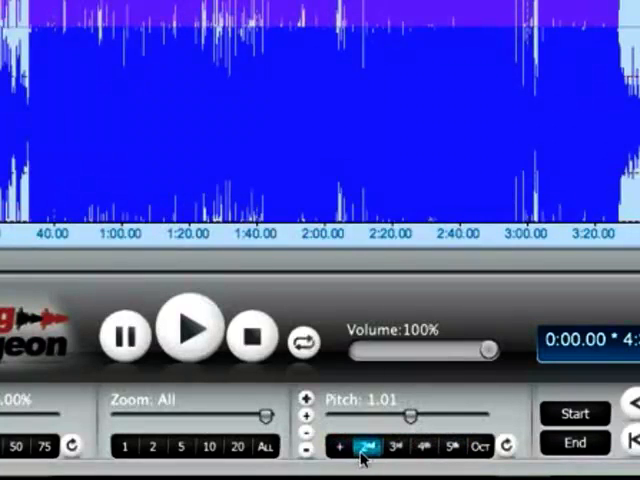
left_click(475, 443)
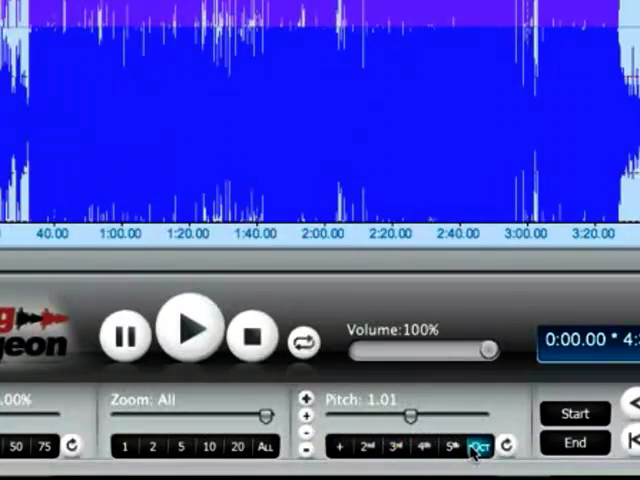
left_click(424, 445)
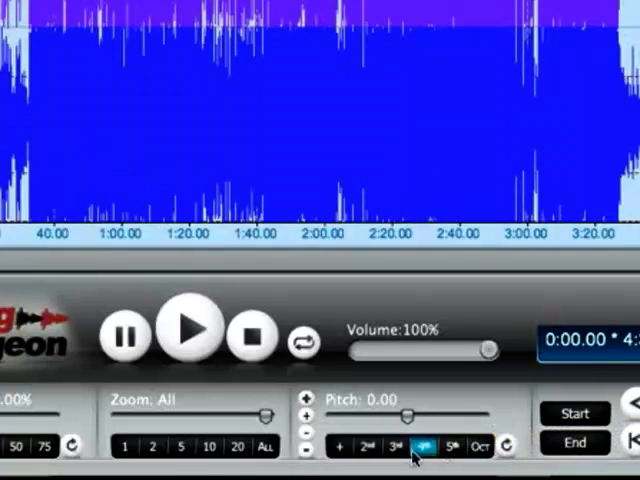
left_click(390, 446)
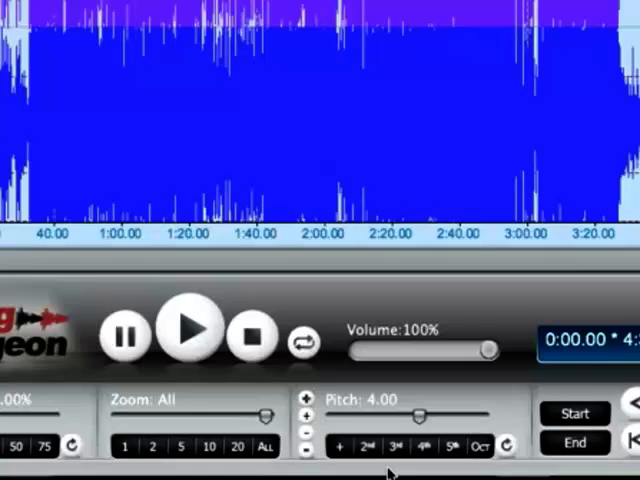
mouse_move(392, 430)
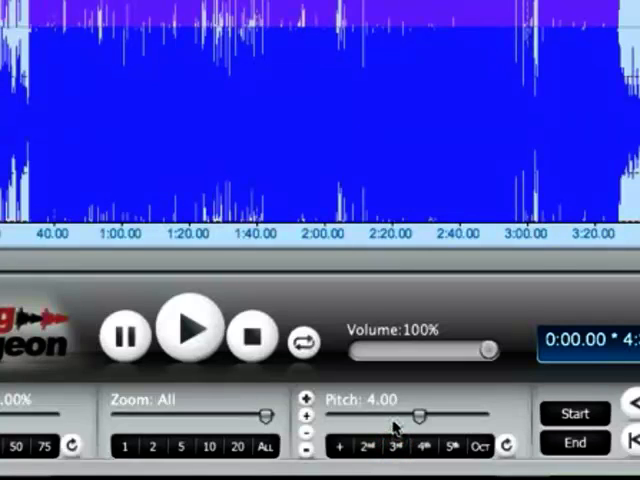
left_click(424, 445)
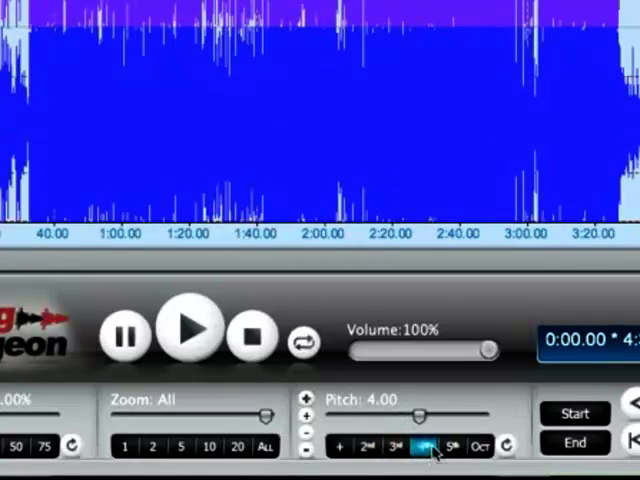
left_click(453, 445)
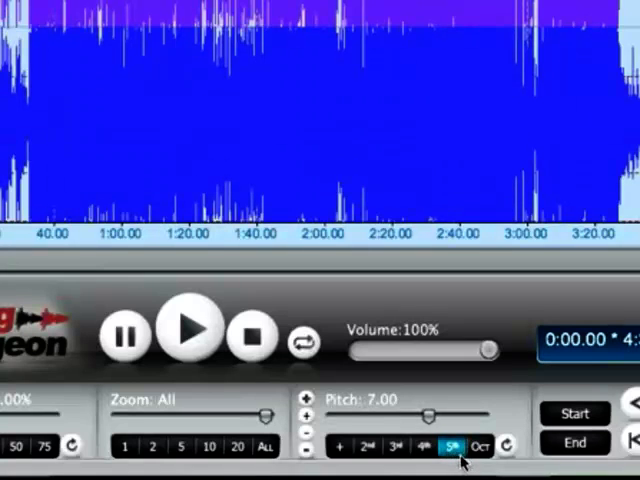
left_click(485, 446)
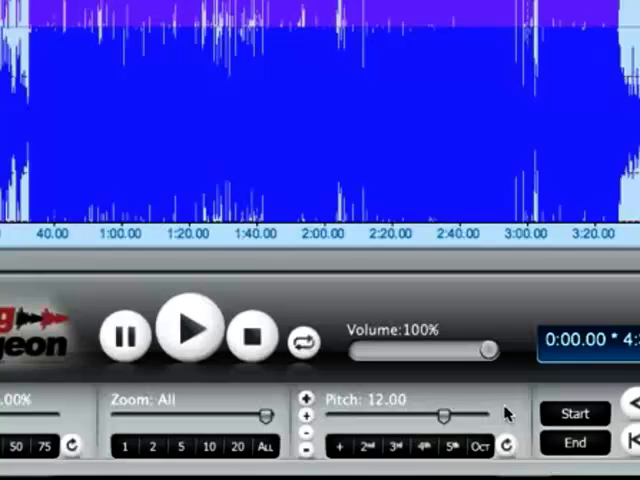
Cycle through the 3rd, 5th and 2nd interval presets, settling on a fifth at 7.00
left_click(397, 446)
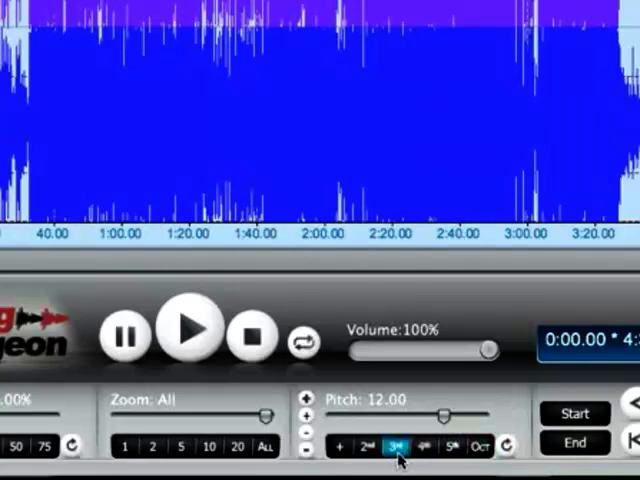
left_click(450, 446)
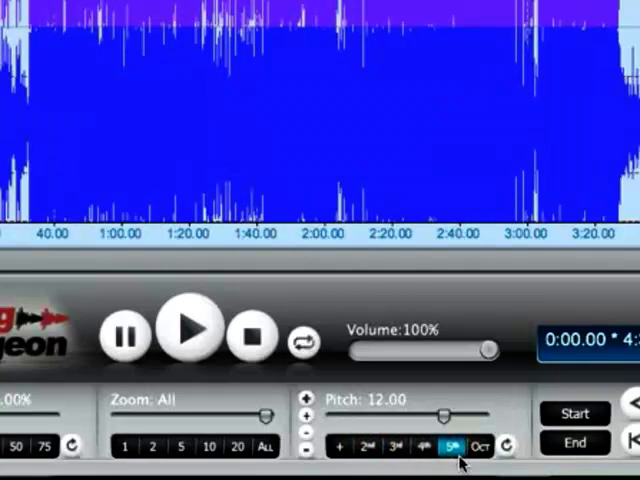
left_click(362, 446)
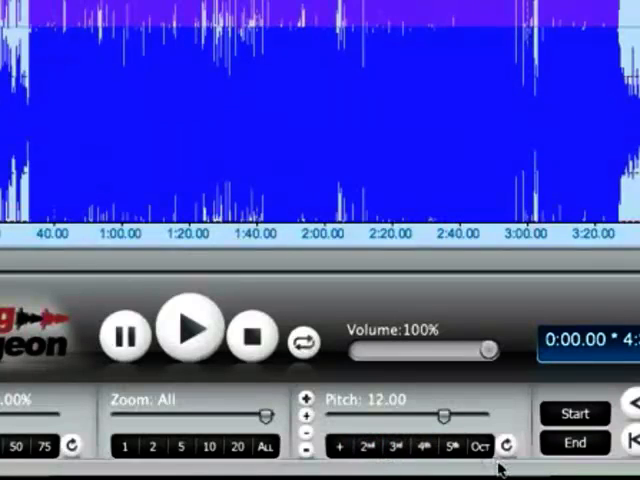
left_click(367, 445)
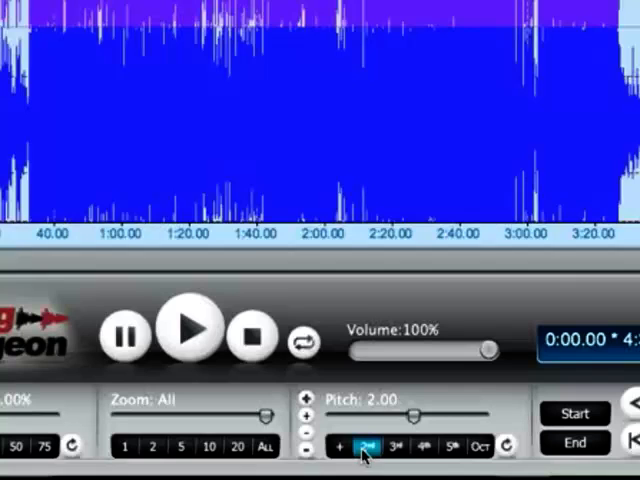
left_click(394, 444)
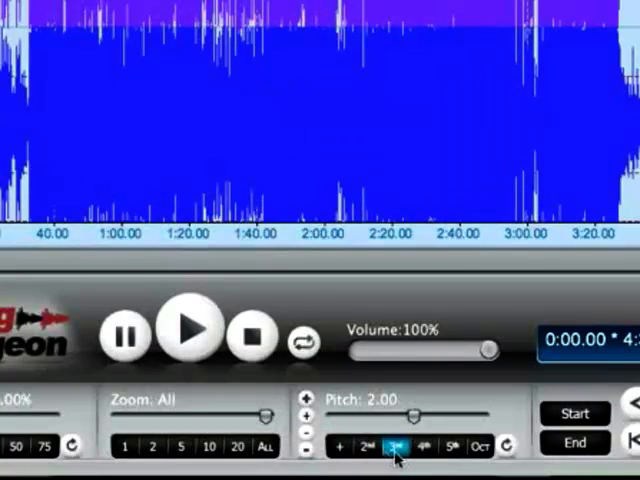
left_click(420, 445)
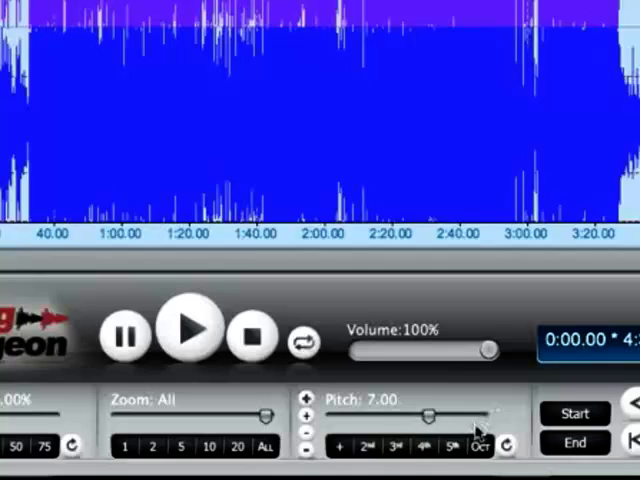
left_click(340, 446)
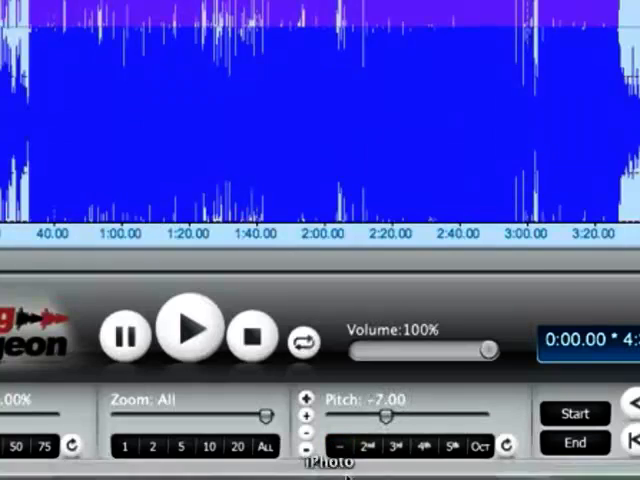
left_click(344, 445)
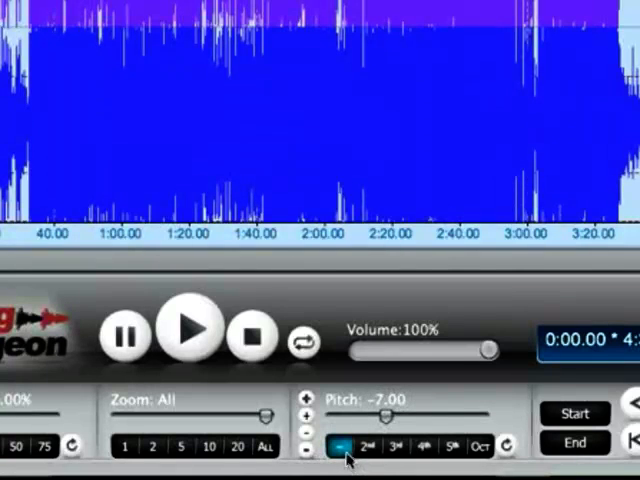
left_click(423, 445)
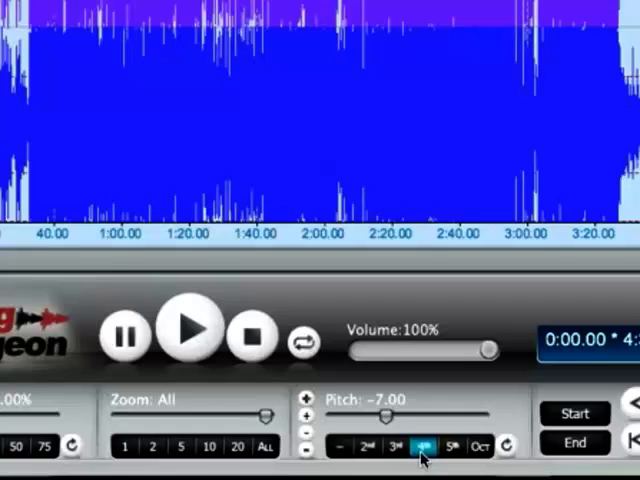
mouse_move(422, 443)
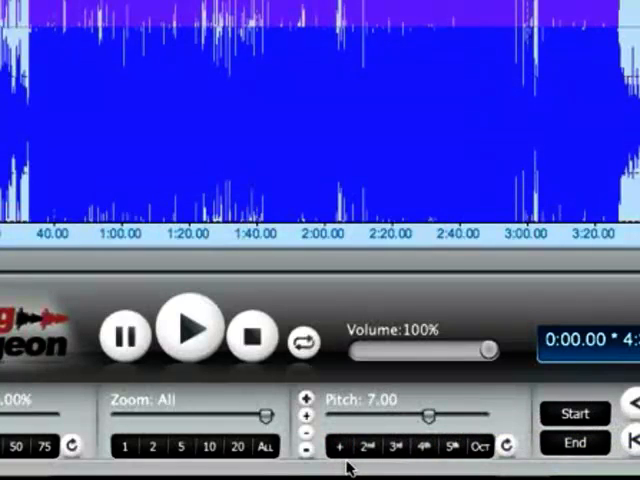
left_click(343, 446)
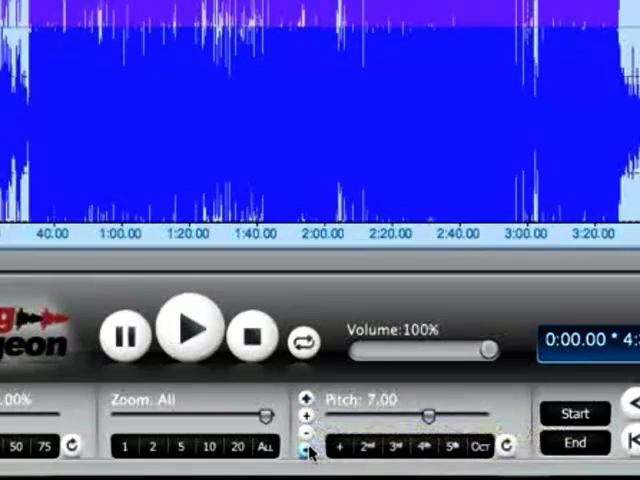
mouse_move(307, 452)
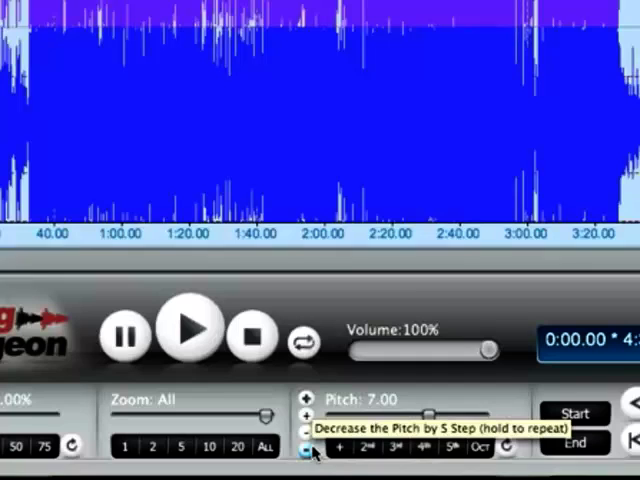
mouse_move(306, 397)
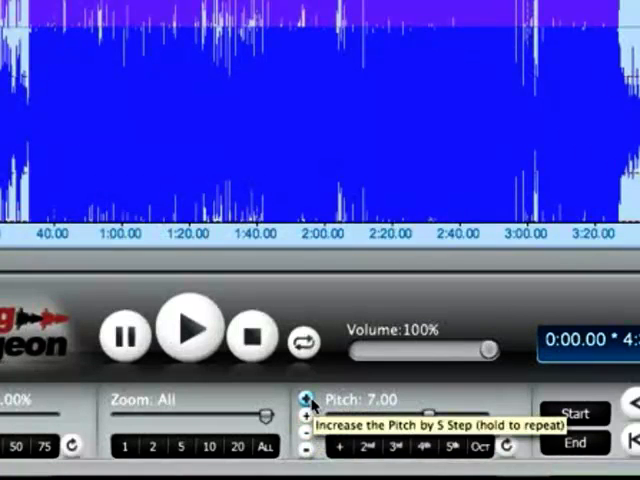
left_click(303, 396)
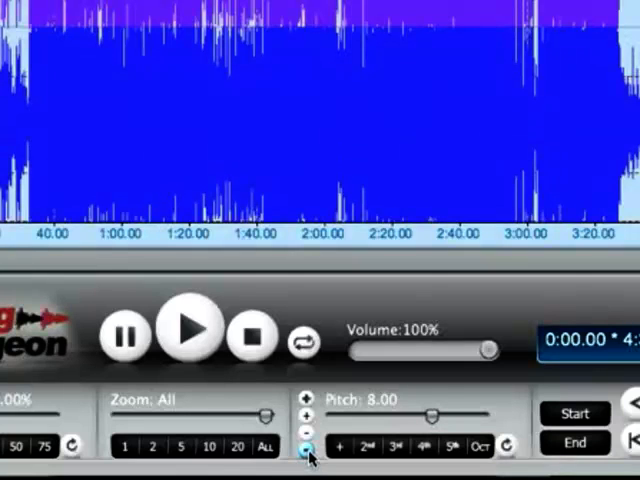
left_click(309, 444)
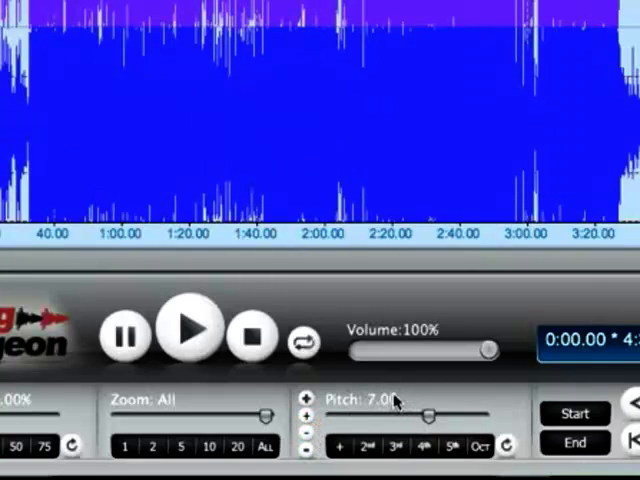
Nudge the pitch up two small steps, from 7.00 to 7.02
left_click(340, 445)
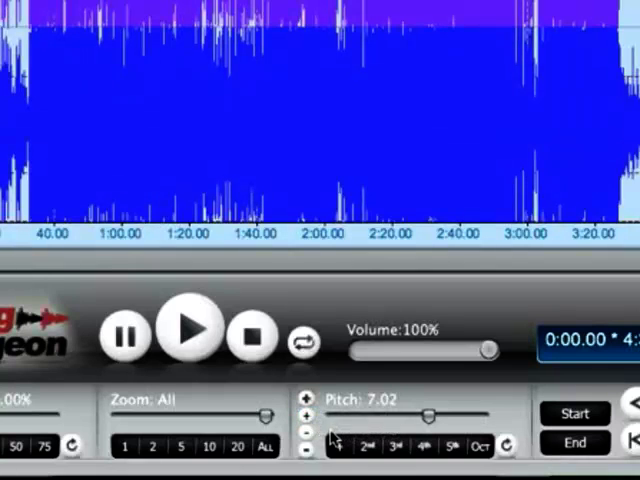
left_click(305, 435)
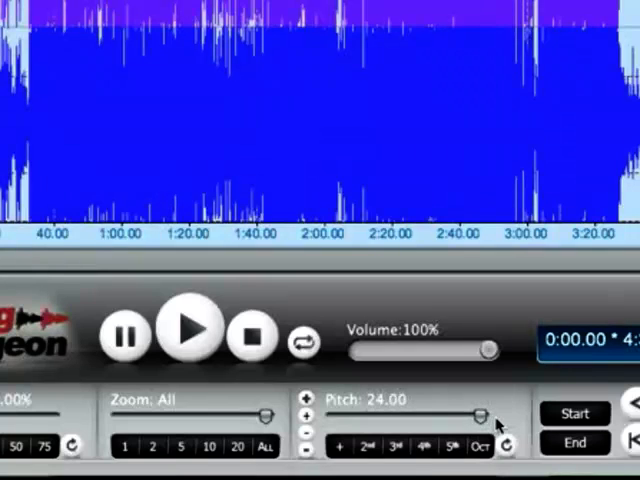
mouse_move(479, 448)
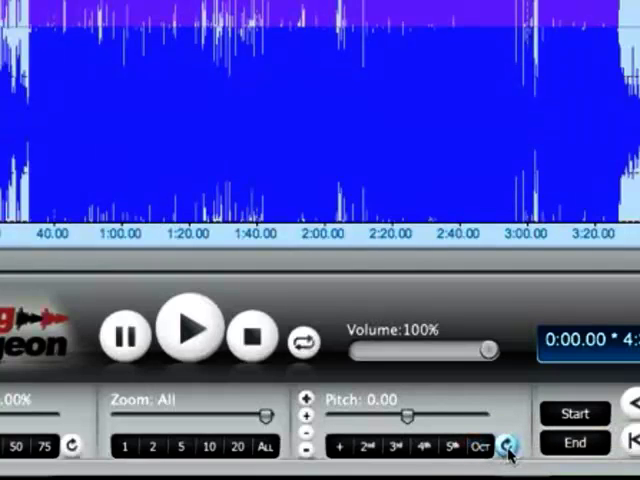
mouse_move(505, 443)
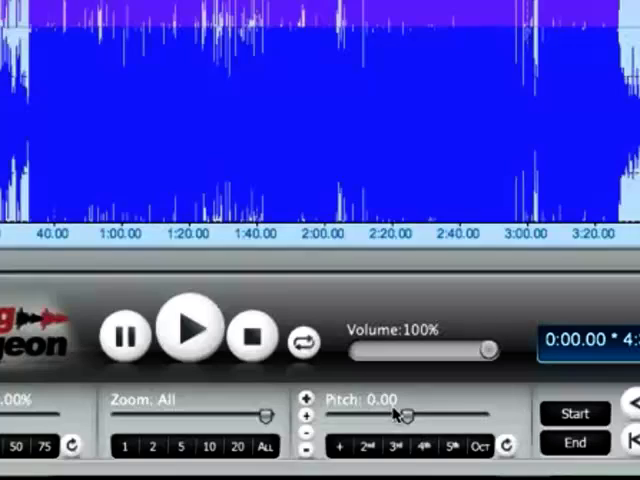
mouse_move(350, 205)
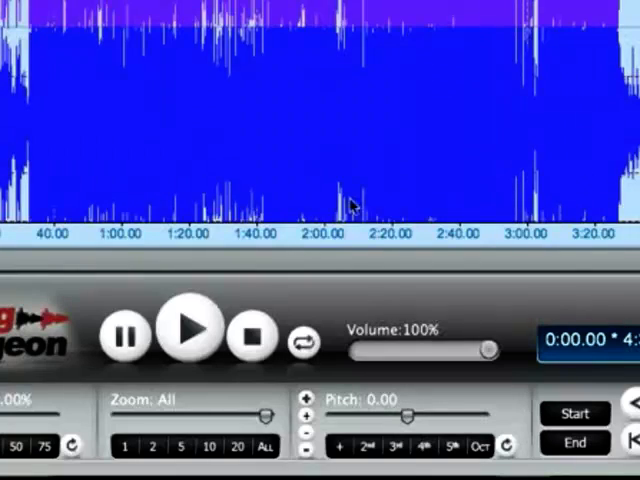